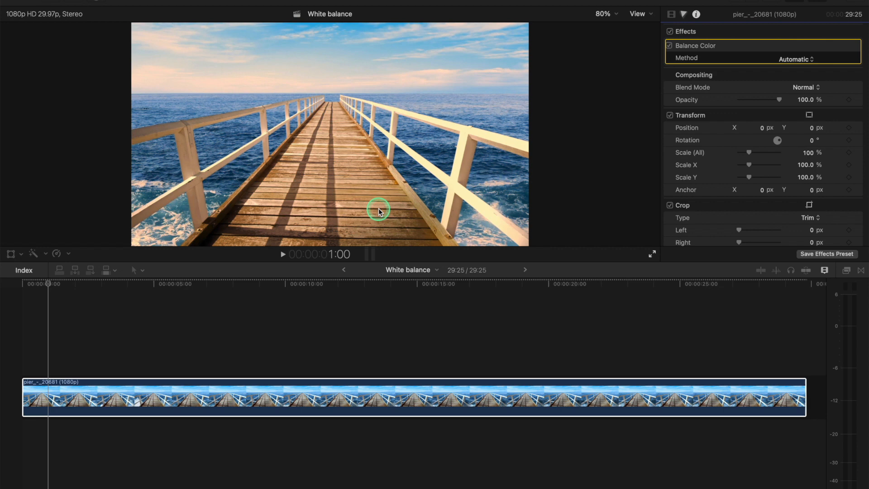
pyautogui.moveTo(373, 154)
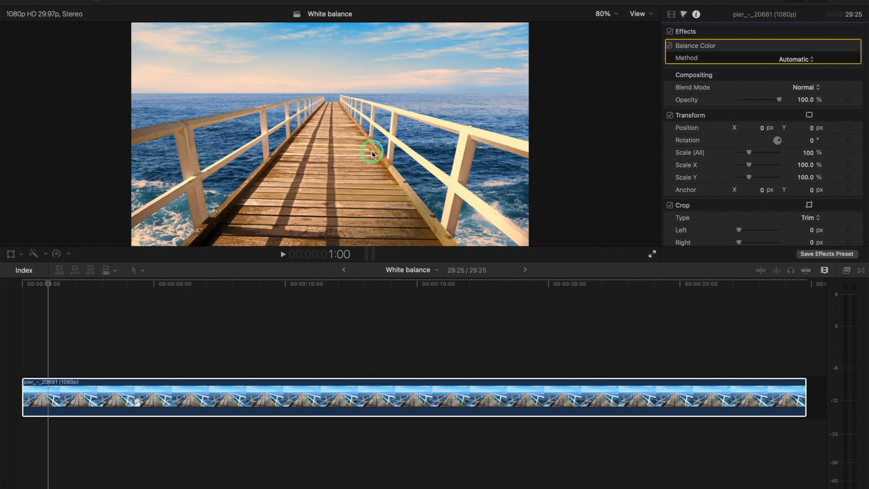
pyautogui.moveTo(435, 97)
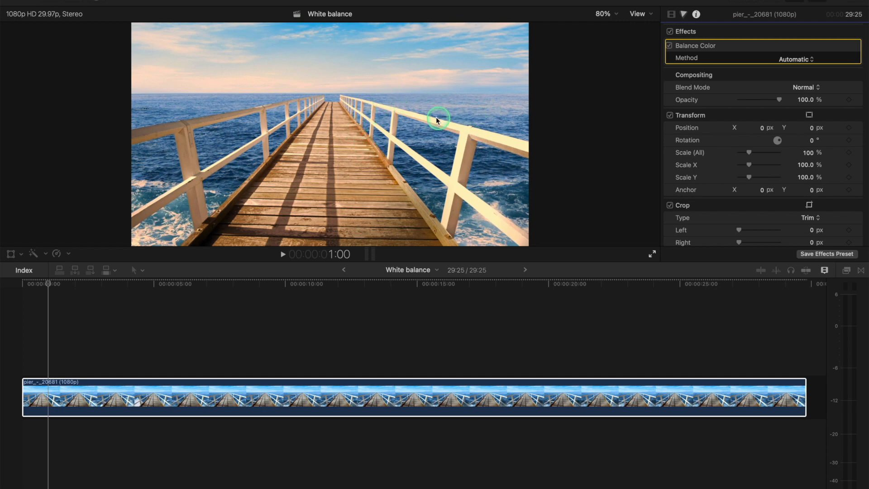
pyautogui.moveTo(437, 121)
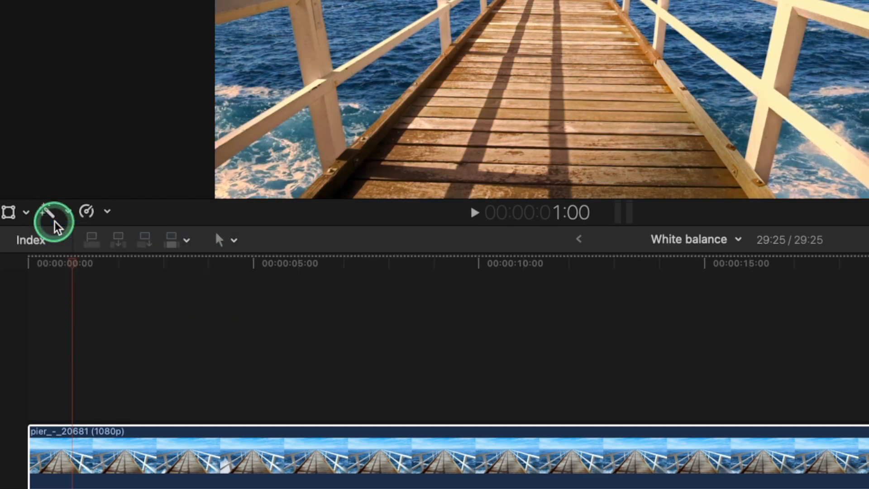
# Step: Show the Balance Color method choices for the pier clip in the Video Inspector
pyautogui.click(661, 20)
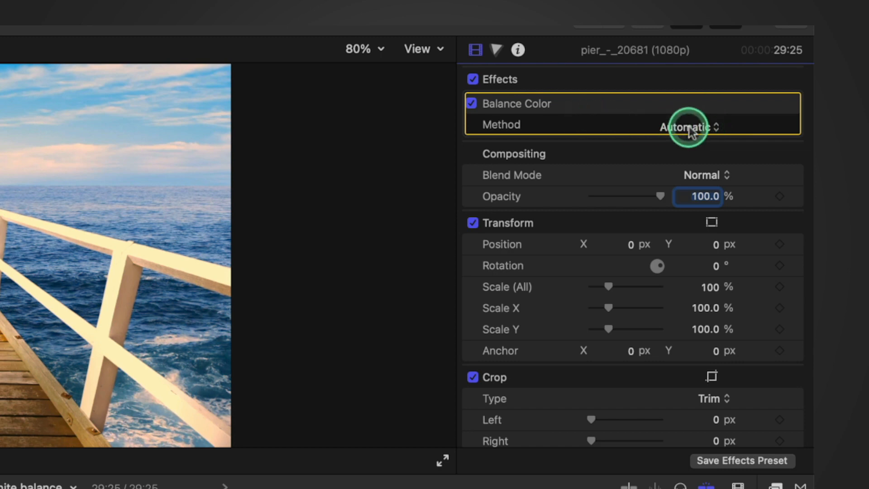
pyautogui.click(687, 127)
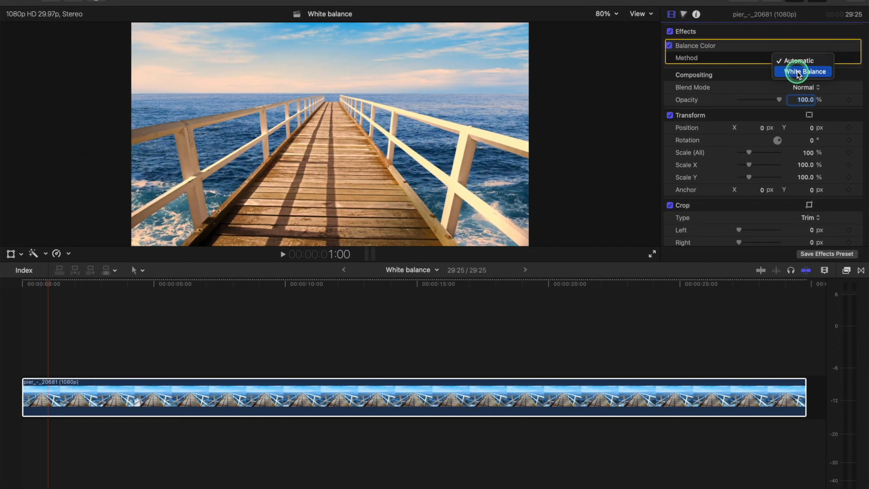
# Step: Switch Balance Color to White Balance and sample the white railing to neutralise the warm cast
pyautogui.click(804, 72)
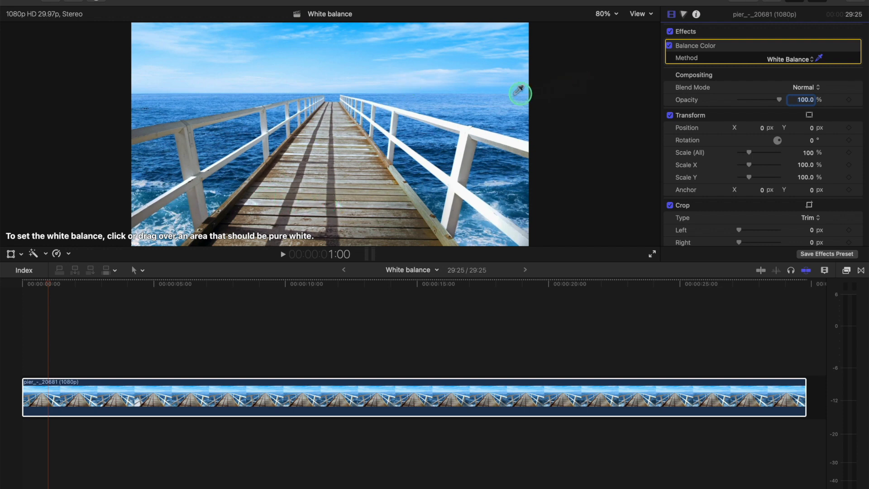
pyautogui.moveTo(79, 195)
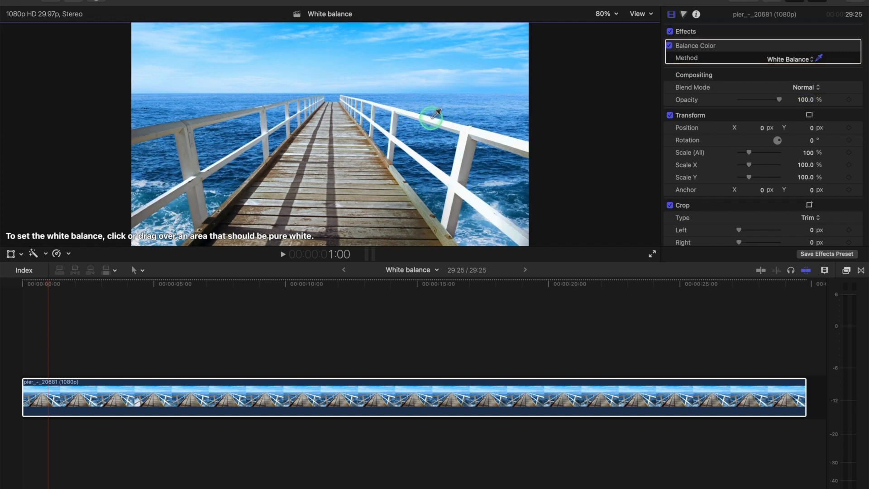
pyautogui.click(432, 116)
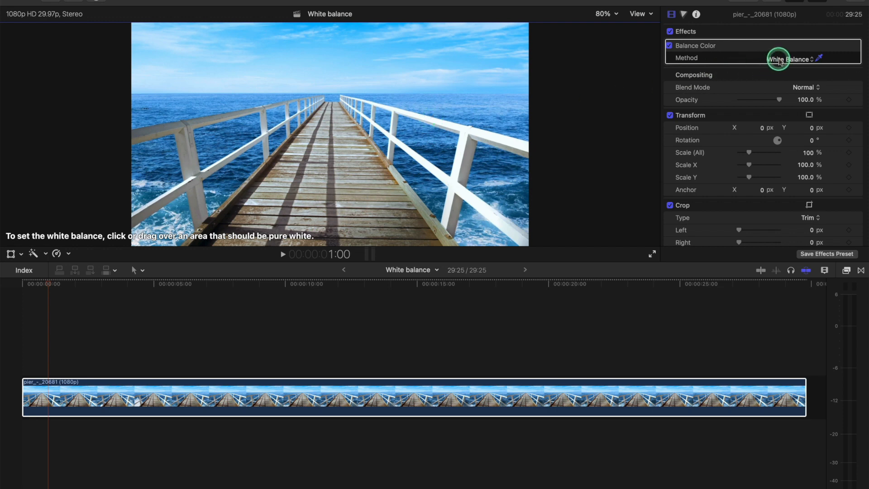
pyautogui.click(793, 58)
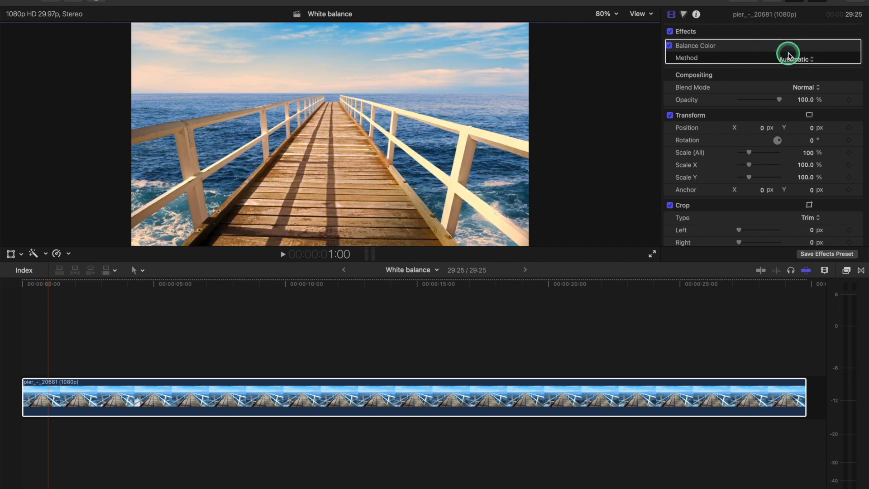
pyautogui.click(796, 59)
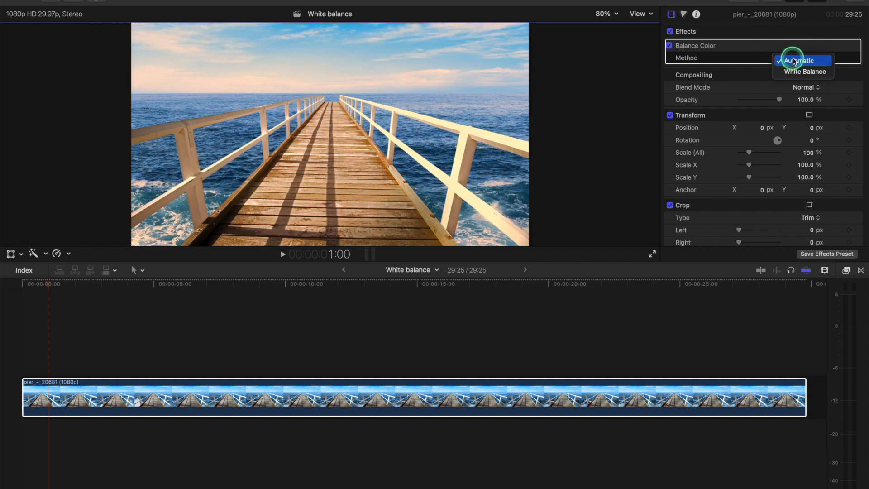
pyautogui.click(804, 71)
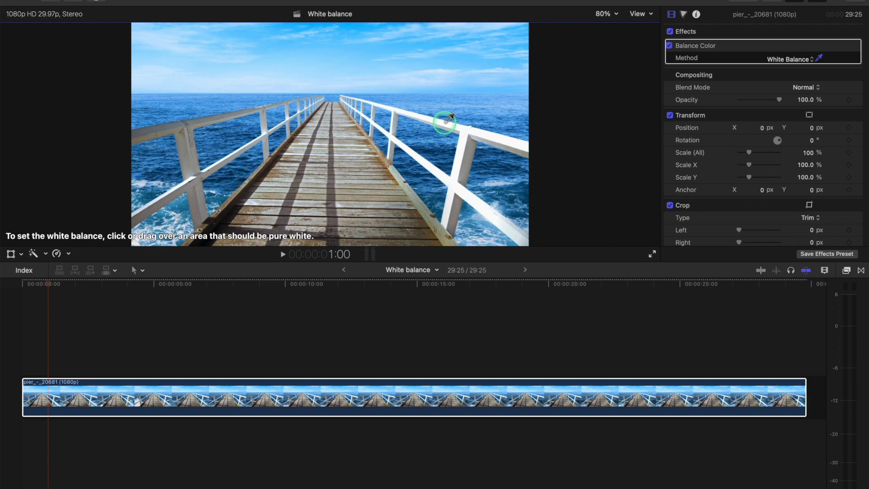
pyautogui.moveTo(396, 79)
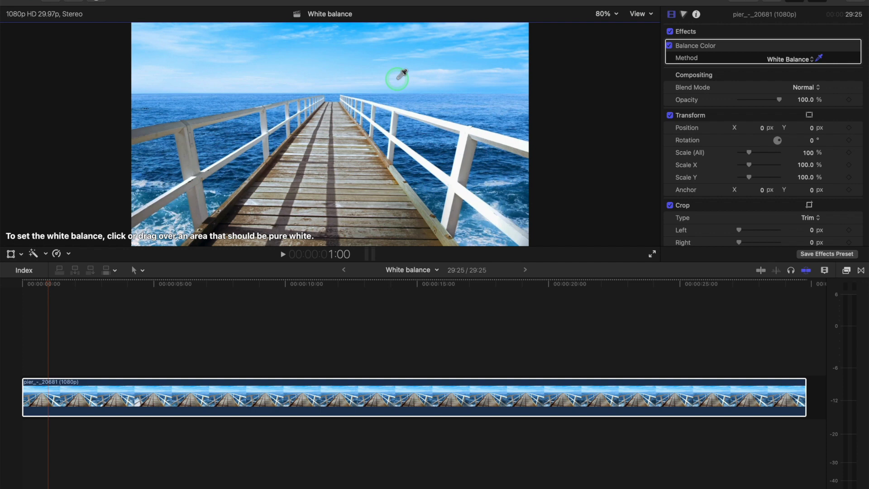
pyautogui.click(397, 79)
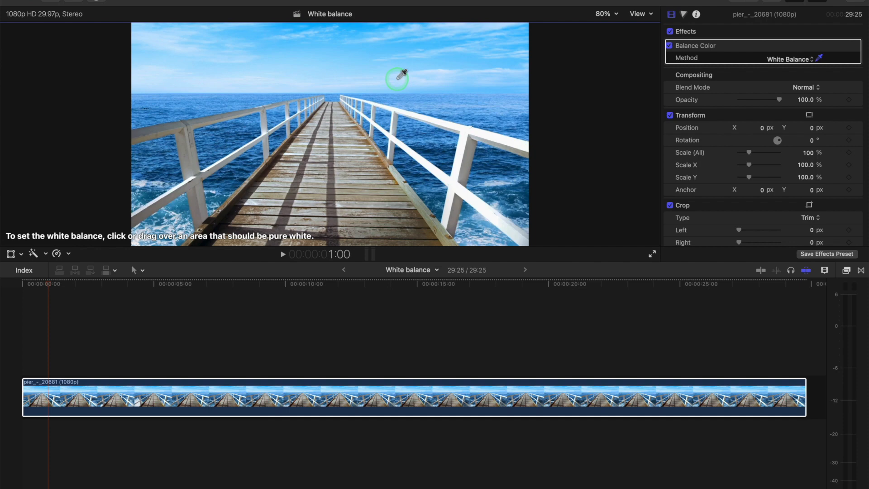